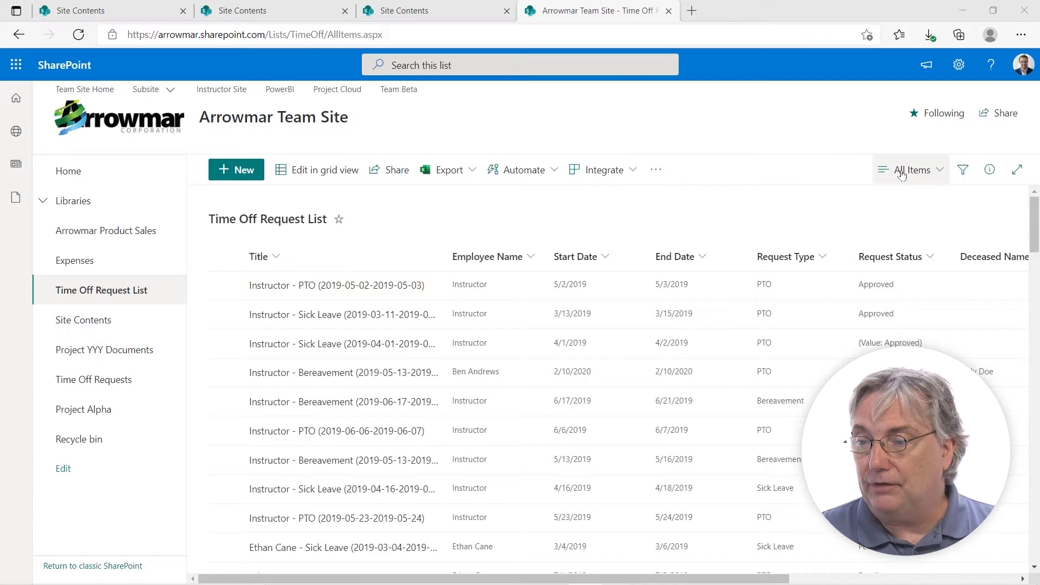
- Show the Time Off Request List's layout and view options from the All Items dropdown
click(909, 170)
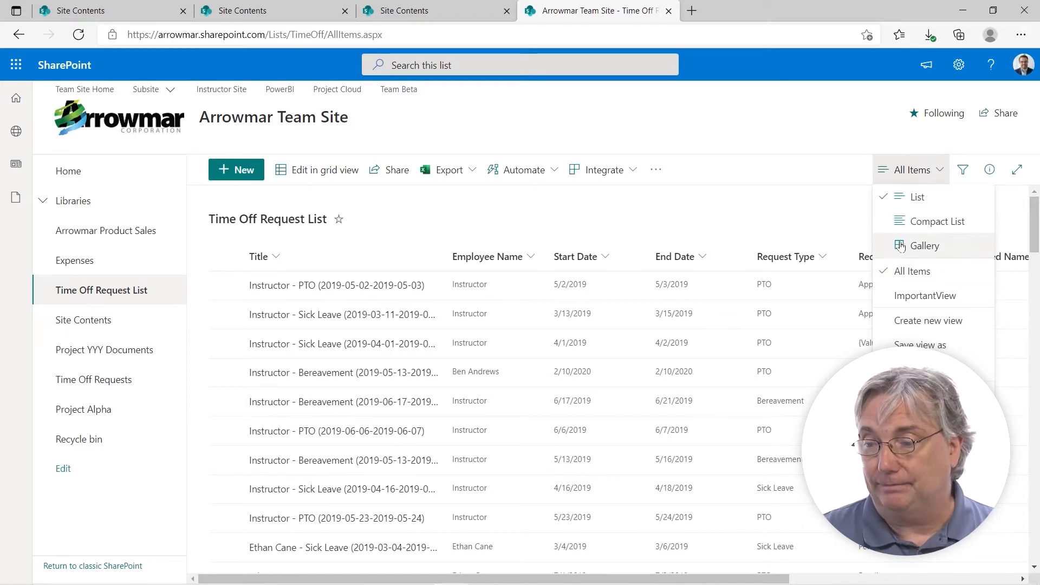
mouse_move(940, 221)
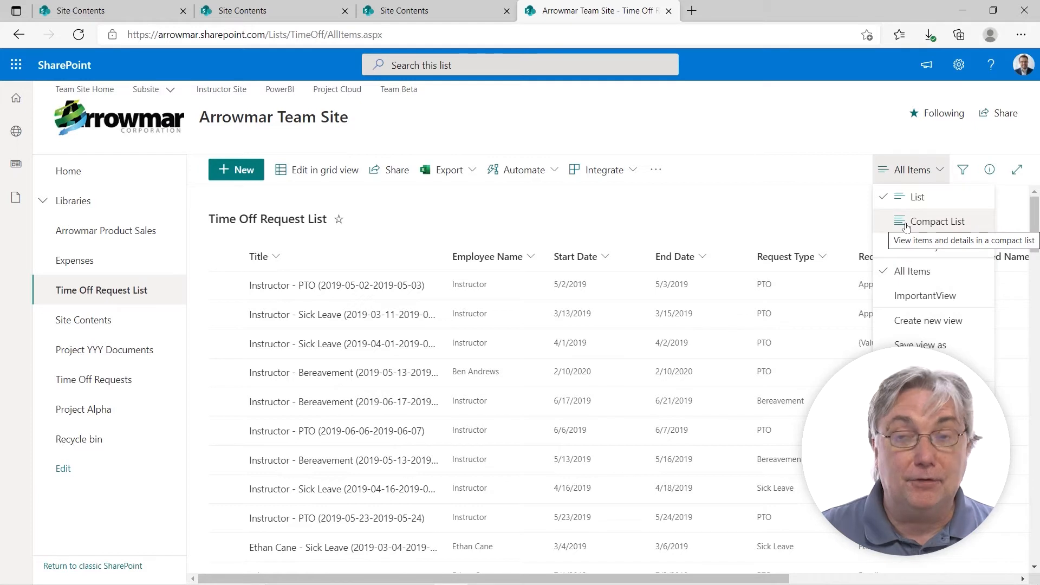
mouse_move(924, 246)
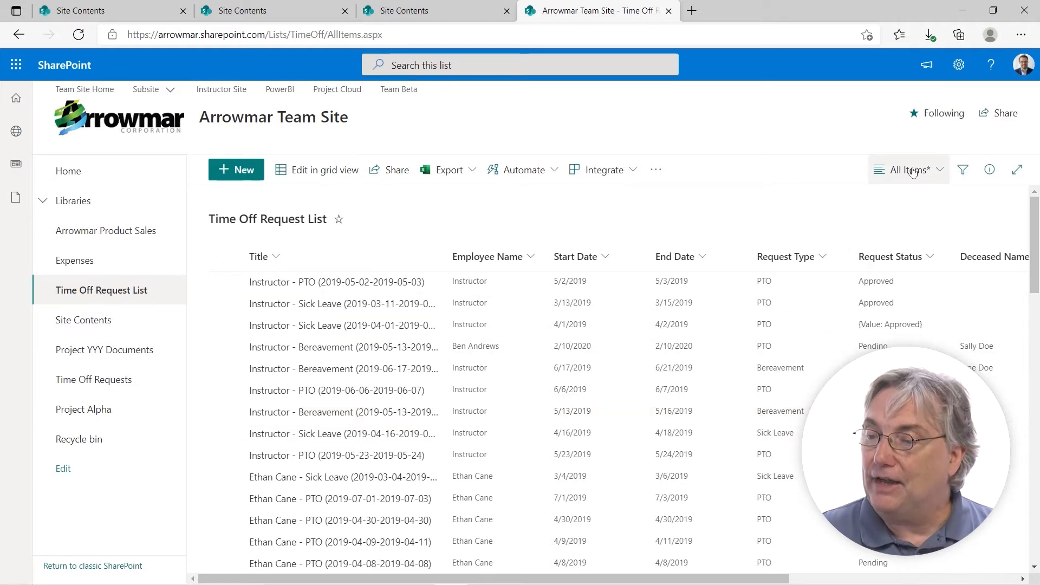
- Switch the requests to the Gallery card layout and select the second request card
click(910, 170)
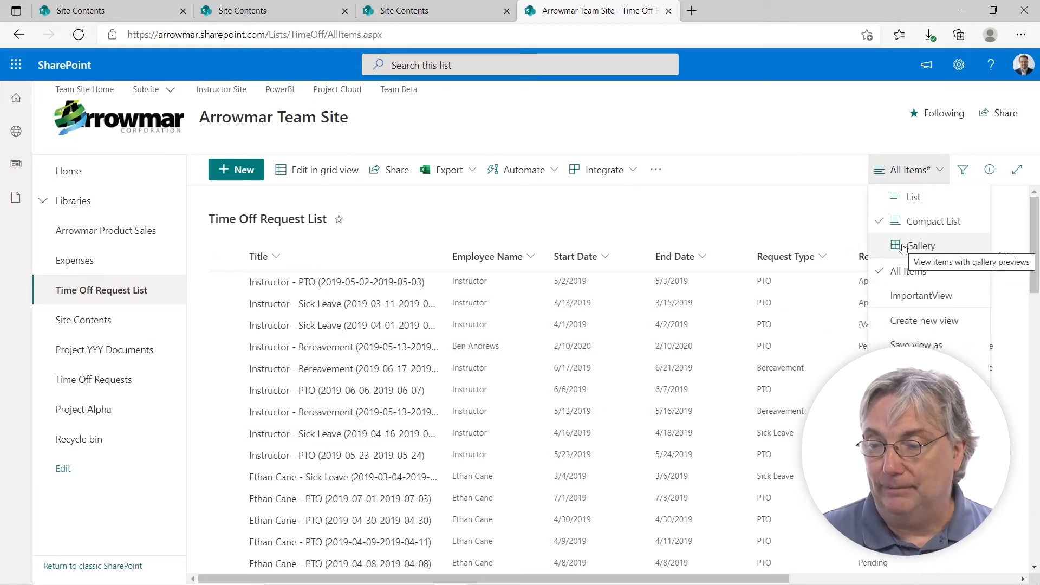
click(922, 246)
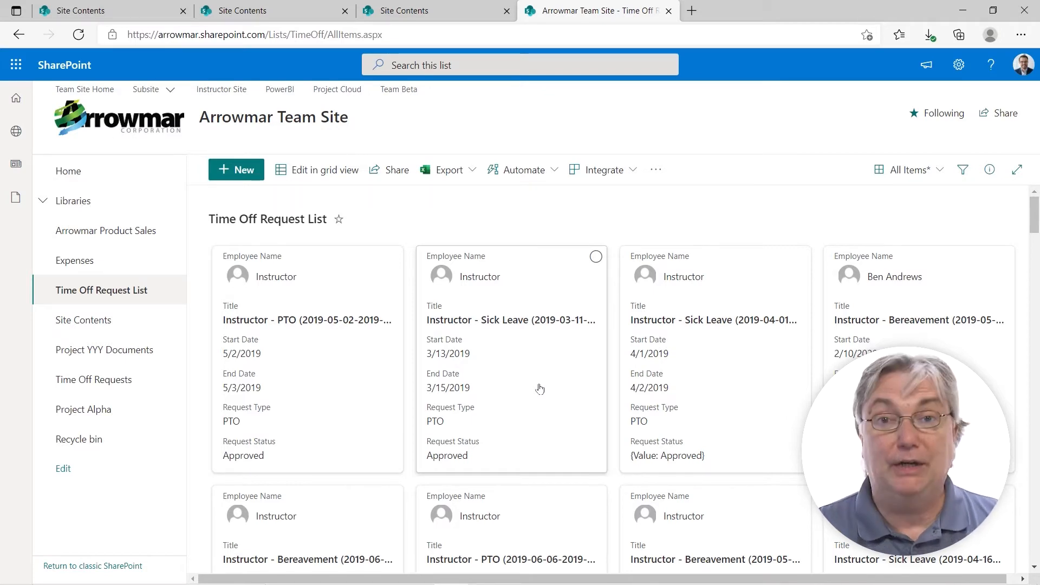
mouse_move(454, 359)
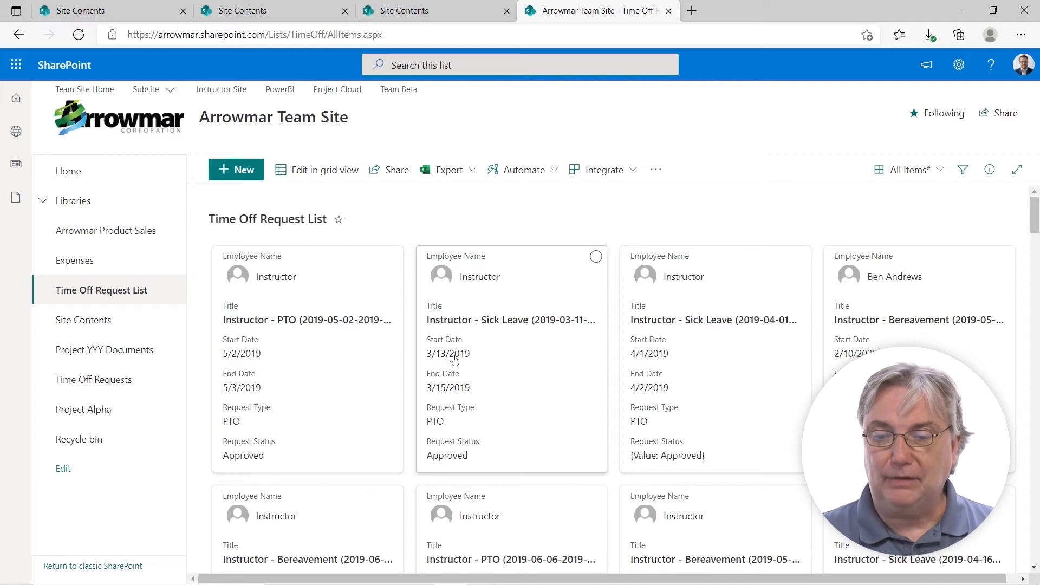
mouse_move(304, 360)
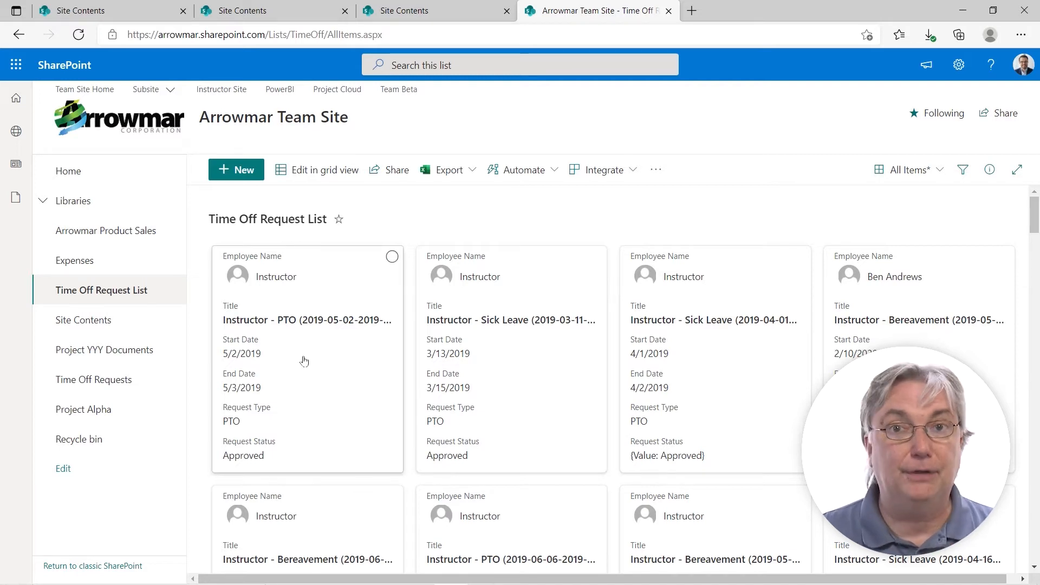
mouse_move(578, 325)
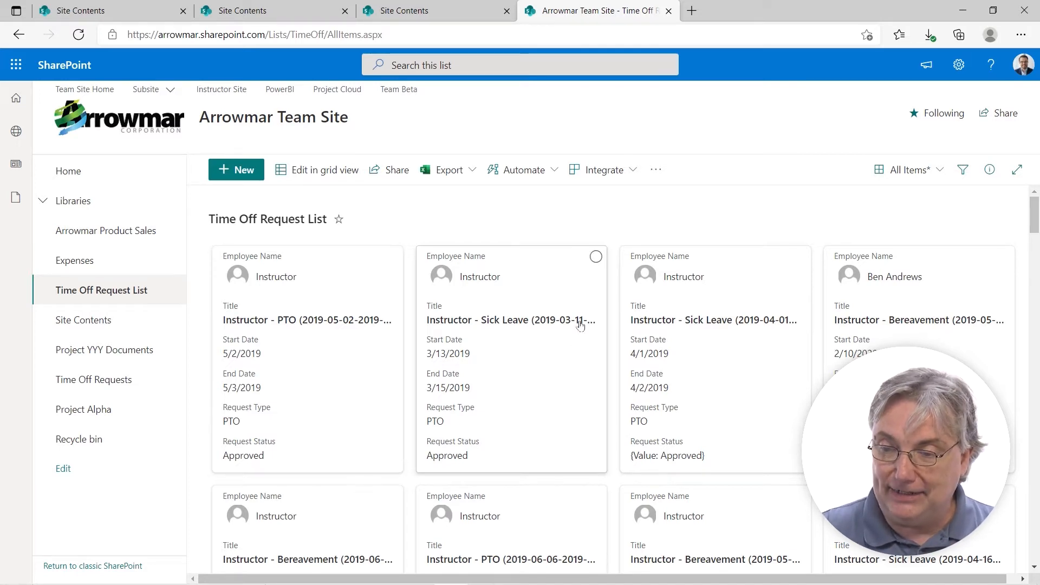
click(596, 255)
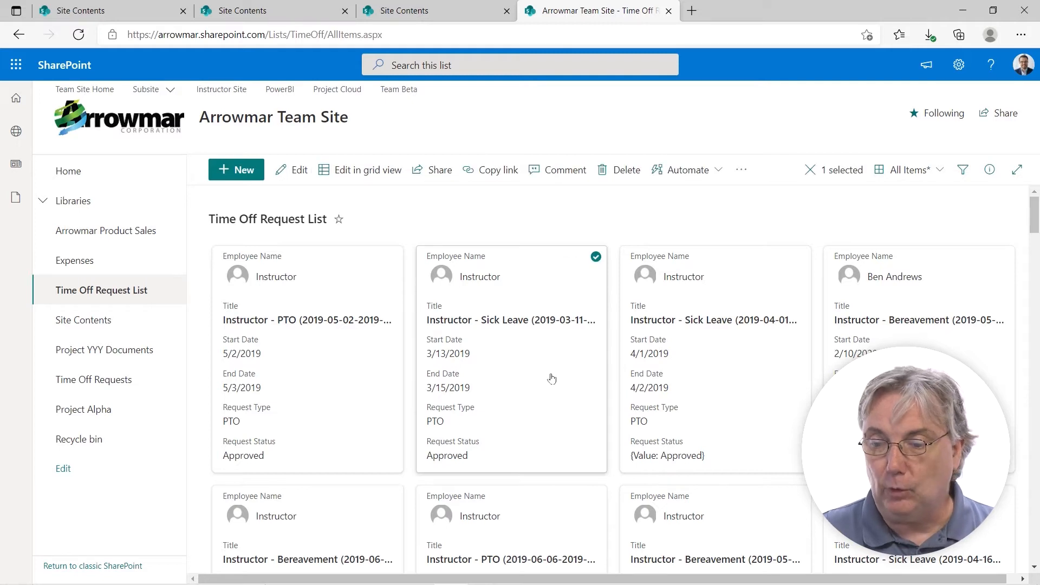
scroll(down, 3)
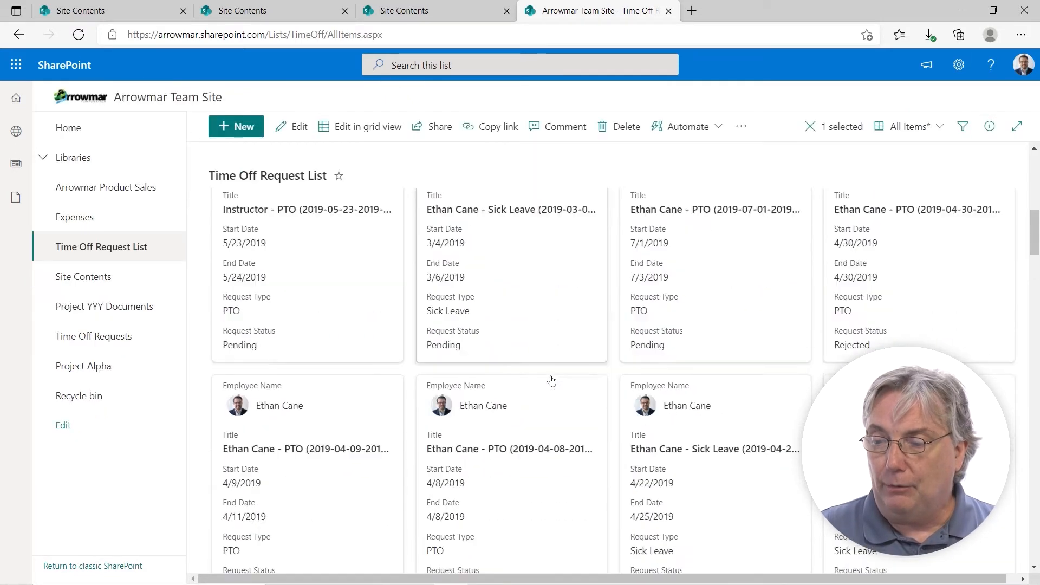
scroll(down, 3)
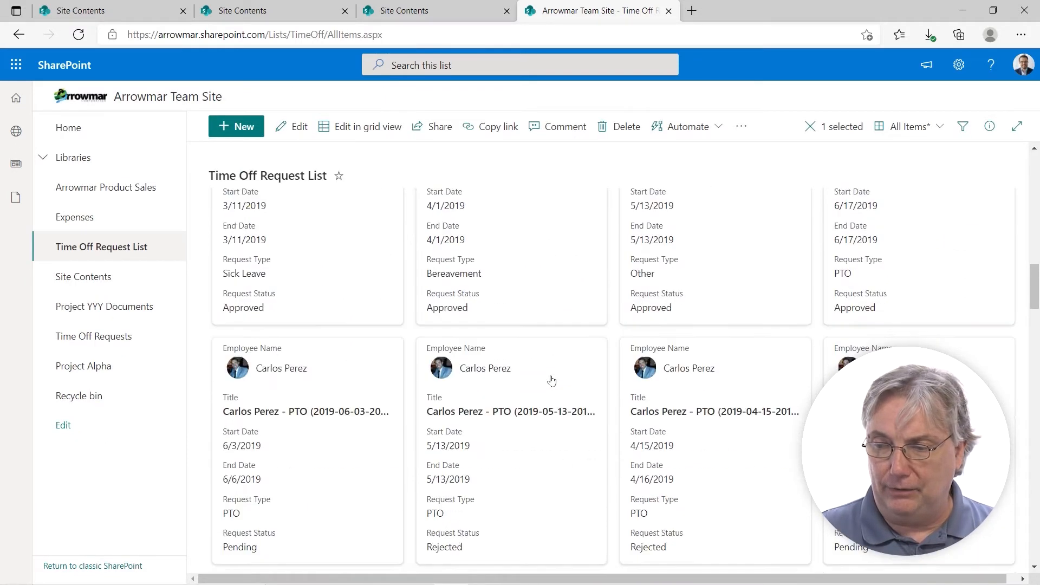
scroll(down, 3)
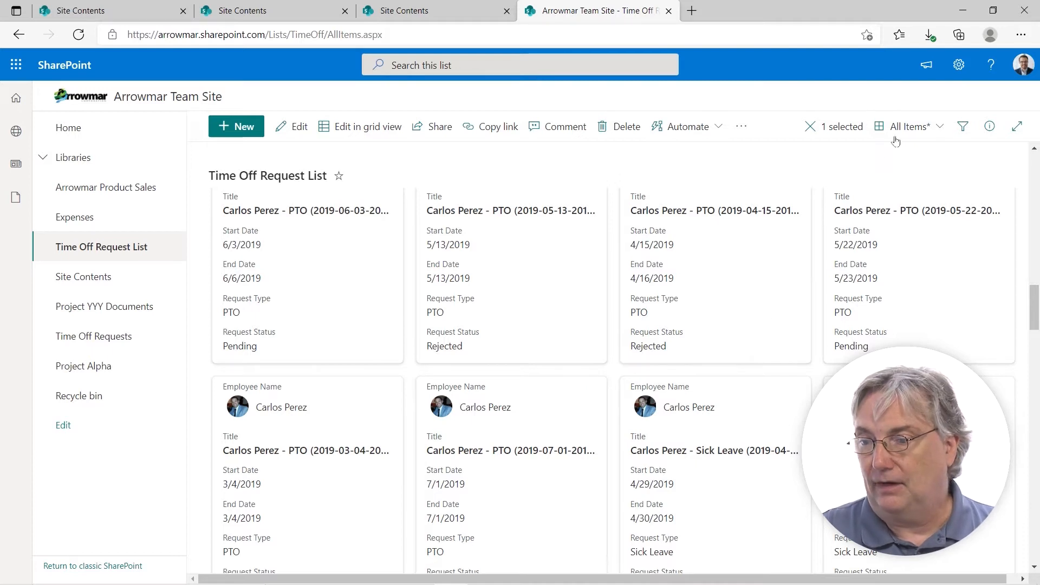
- Return the requests to the standard List layout, then go to the ImportantView saved view
click(906, 126)
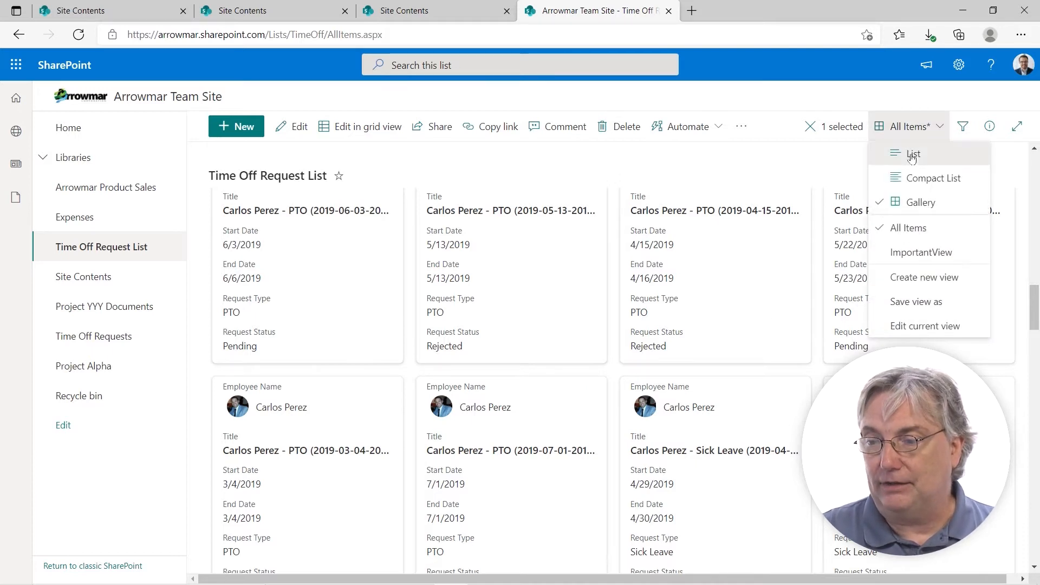
click(914, 153)
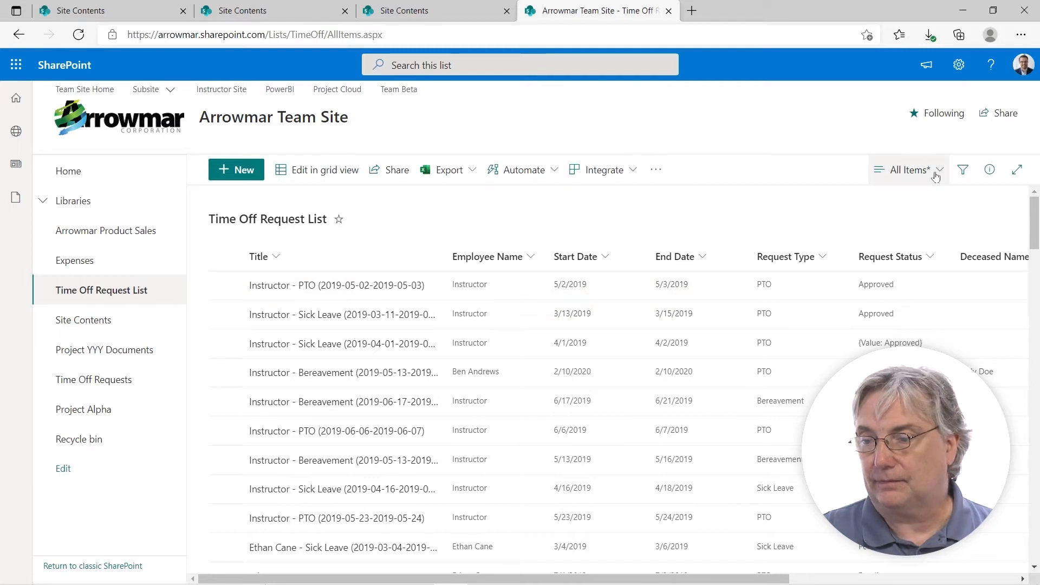
click(908, 170)
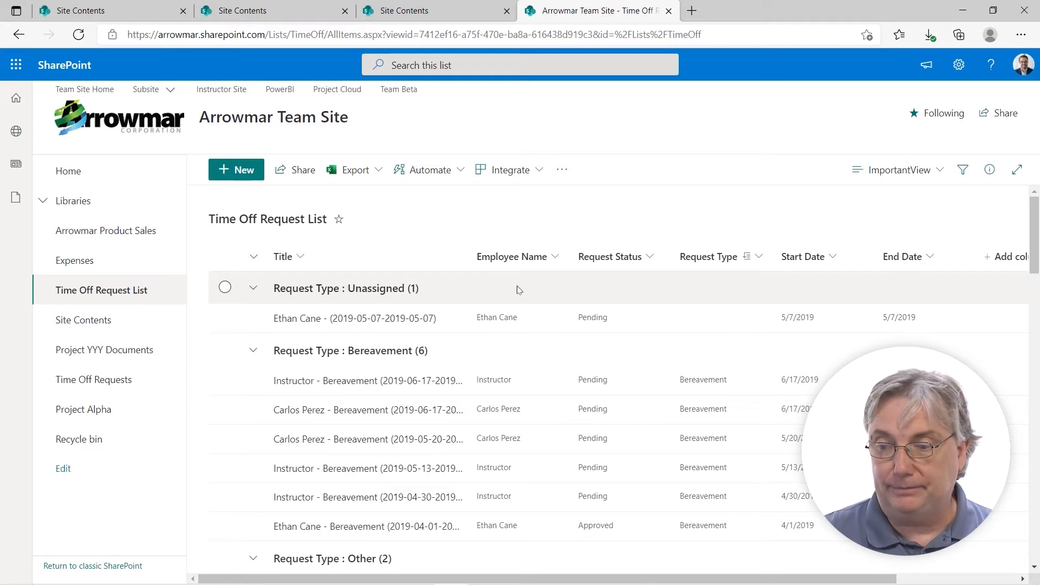
mouse_move(716, 228)
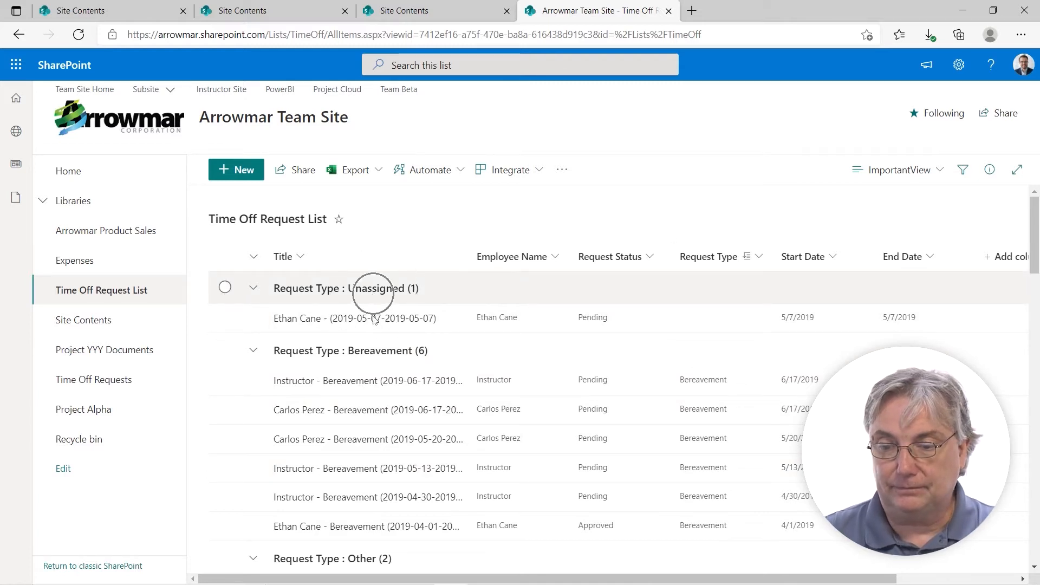
scroll(down, 3)
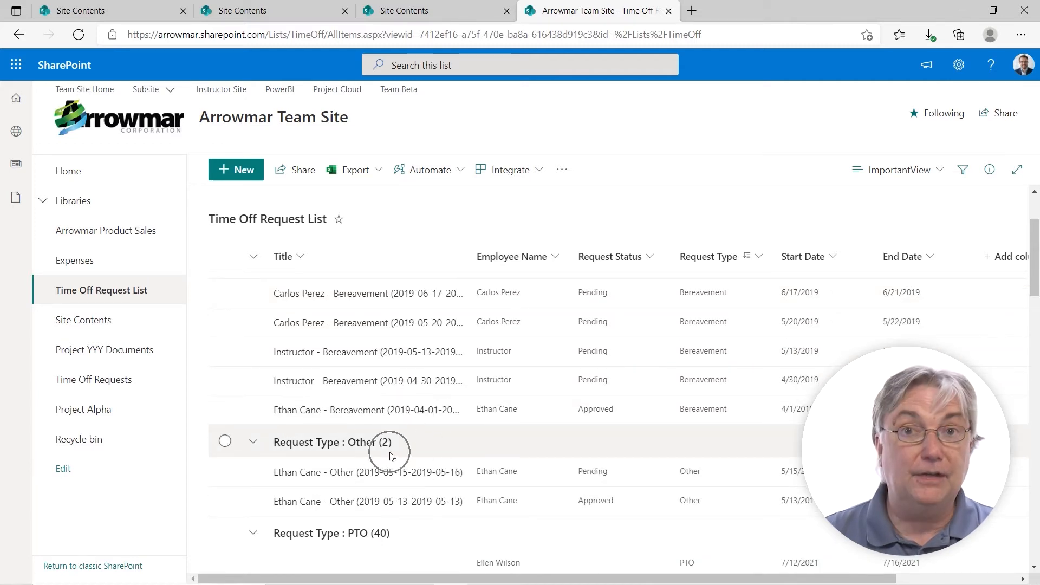
scroll(down, 3)
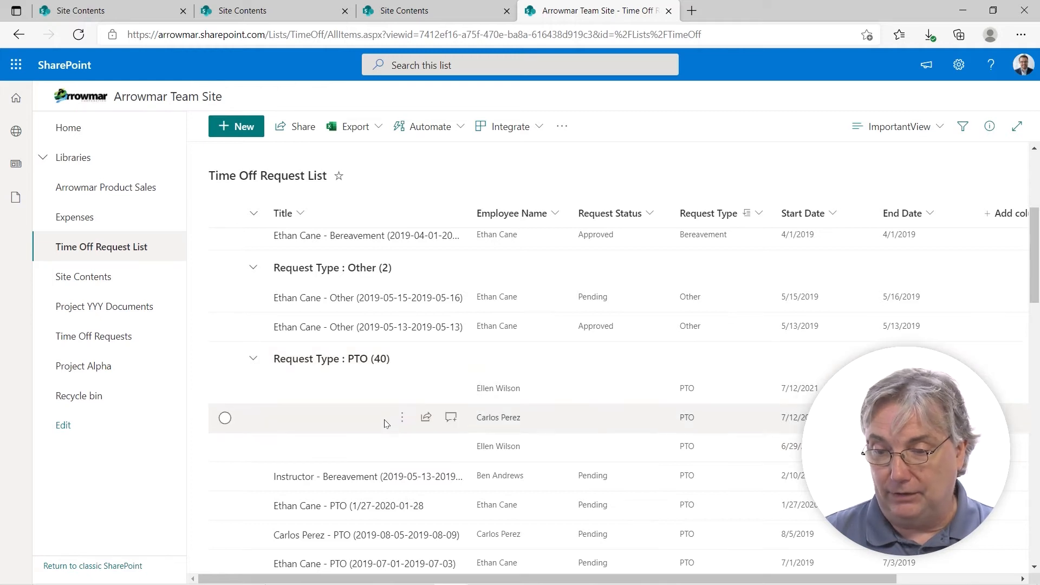
scroll(down, 3)
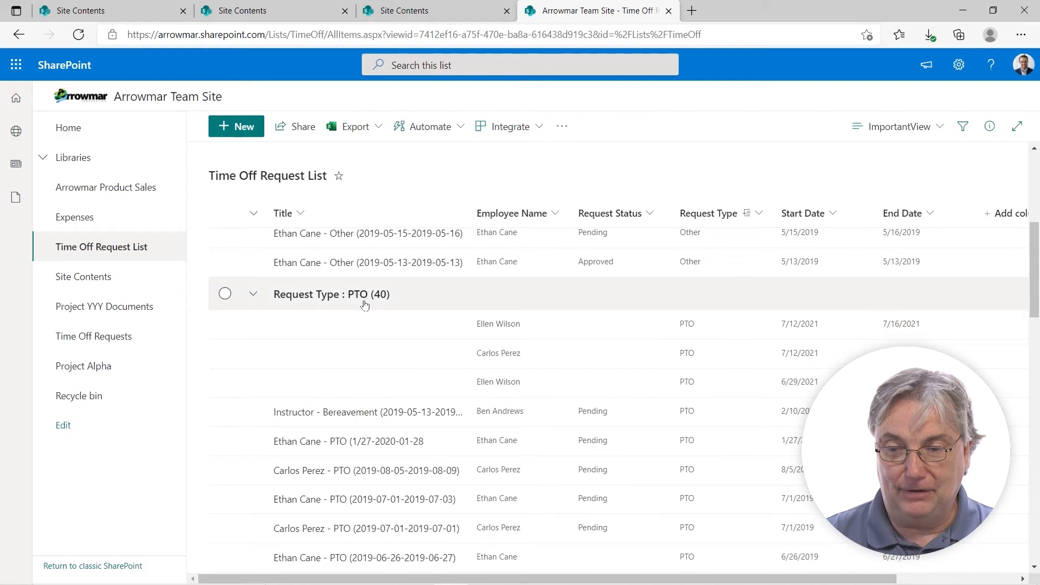
scroll(down, 3)
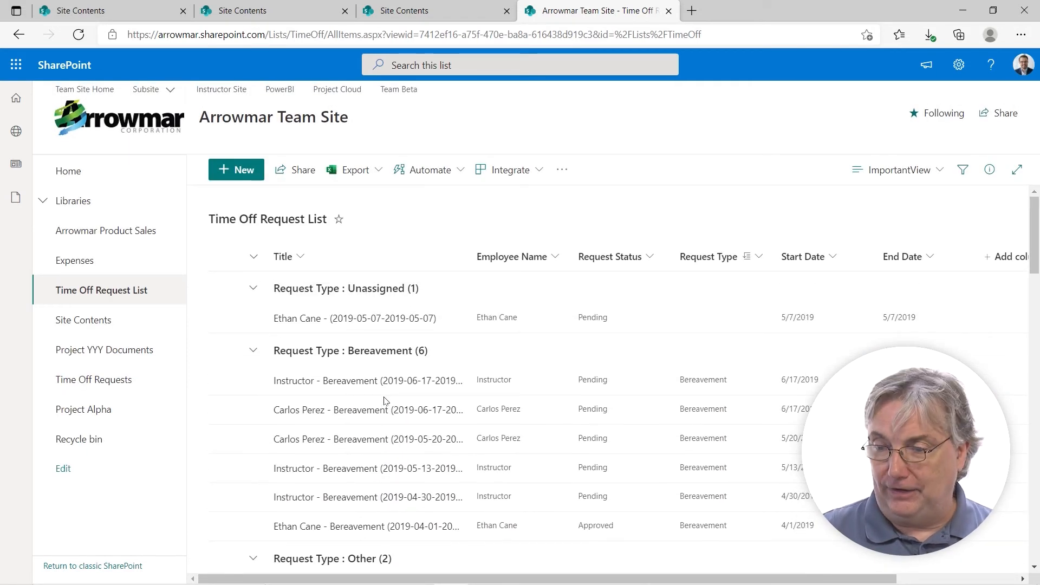
mouse_move(451, 409)
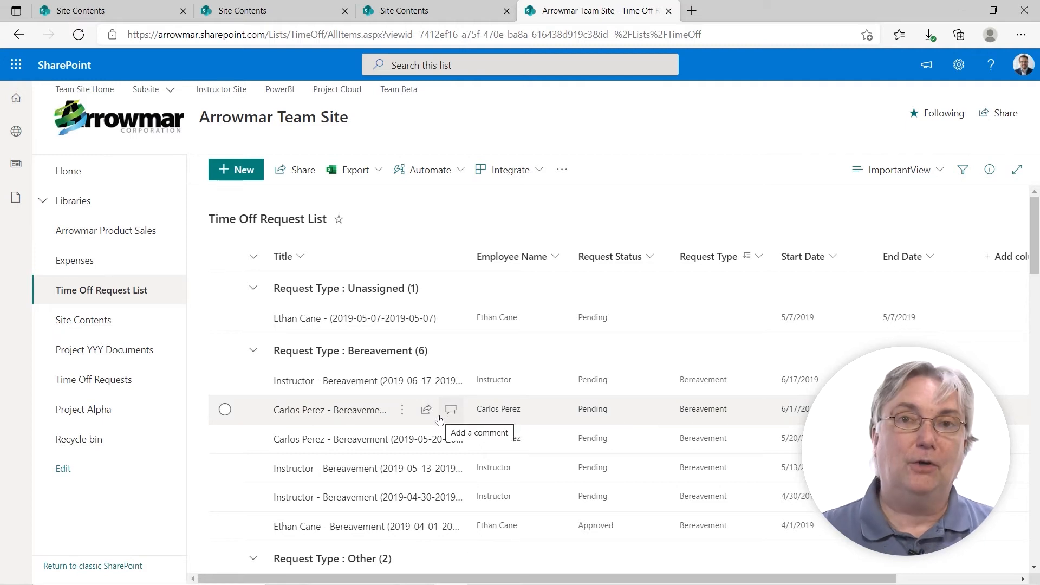
mouse_move(959, 208)
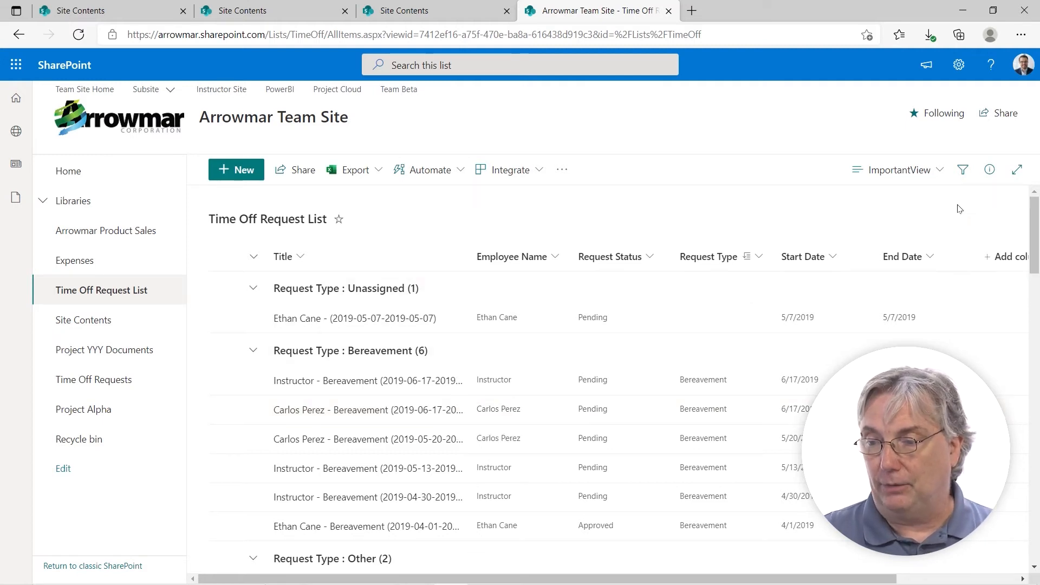
- Switch to the All Items view, showing the ungrouped requests and their columns
click(900, 169)
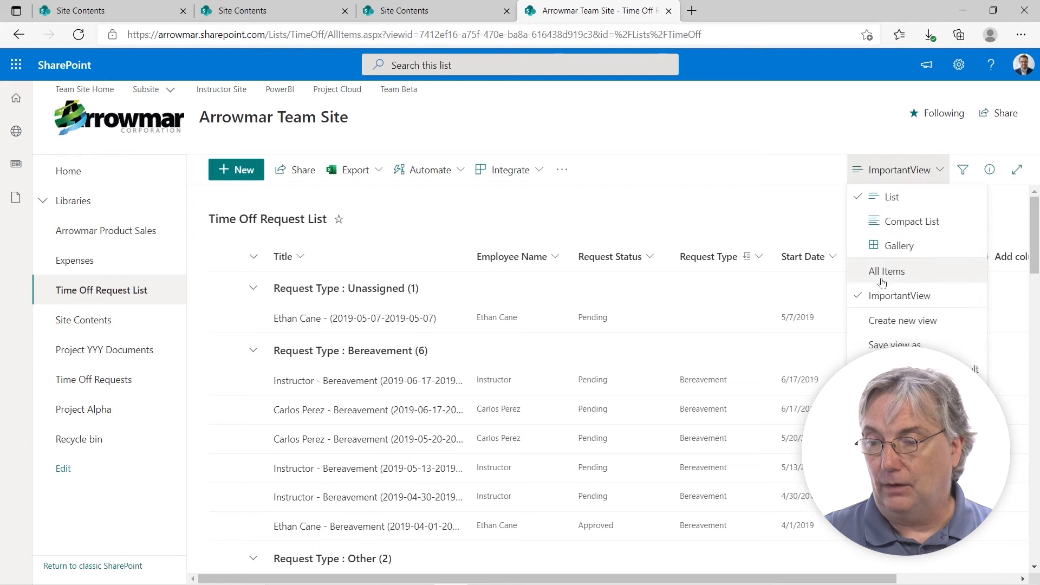
click(887, 271)
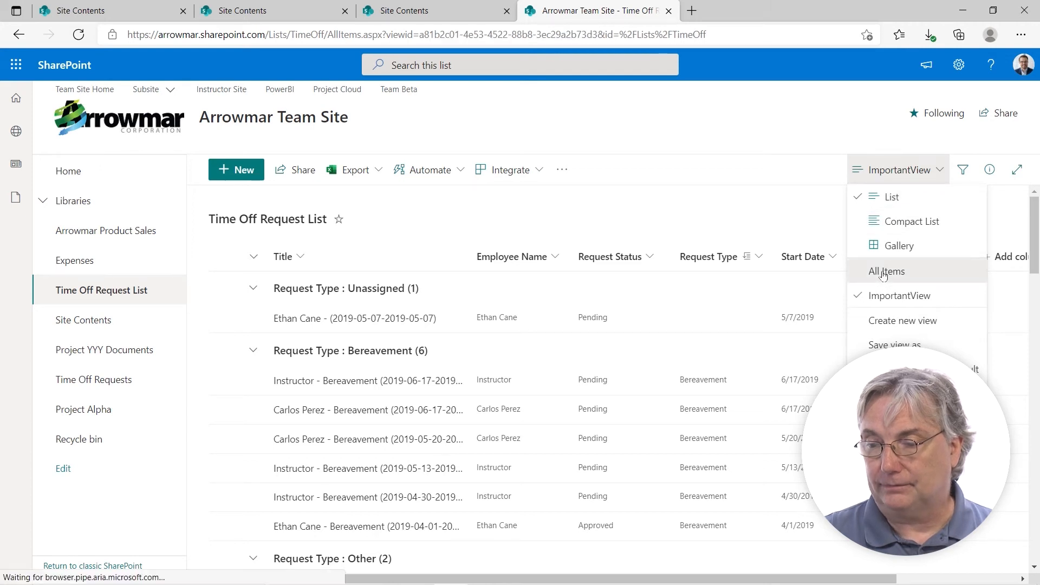
click(886, 271)
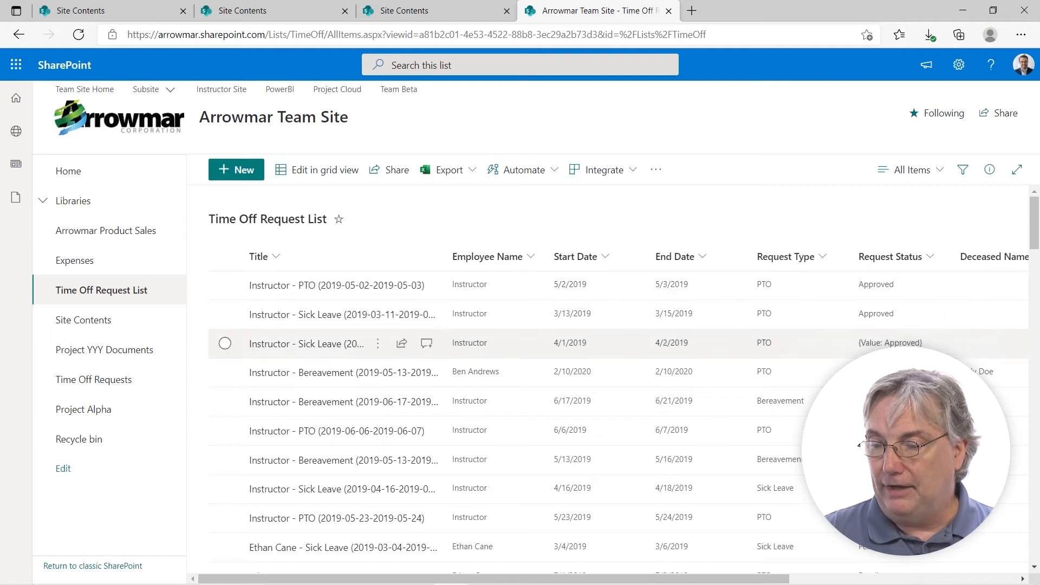
scroll(right, 3)
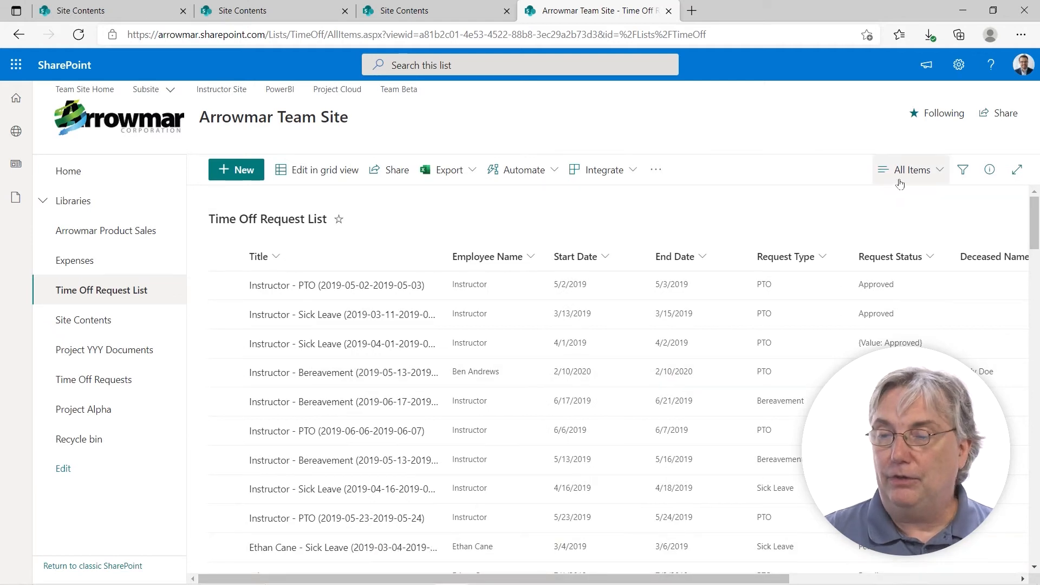
click(911, 169)
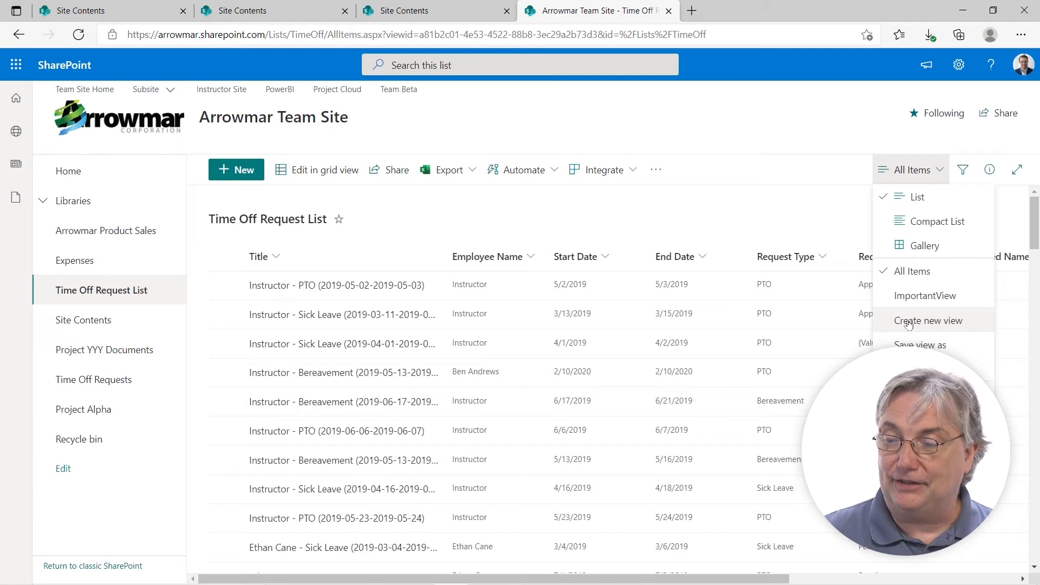
- Create a new public list view named 'Shorter View' and make it active
click(928, 321)
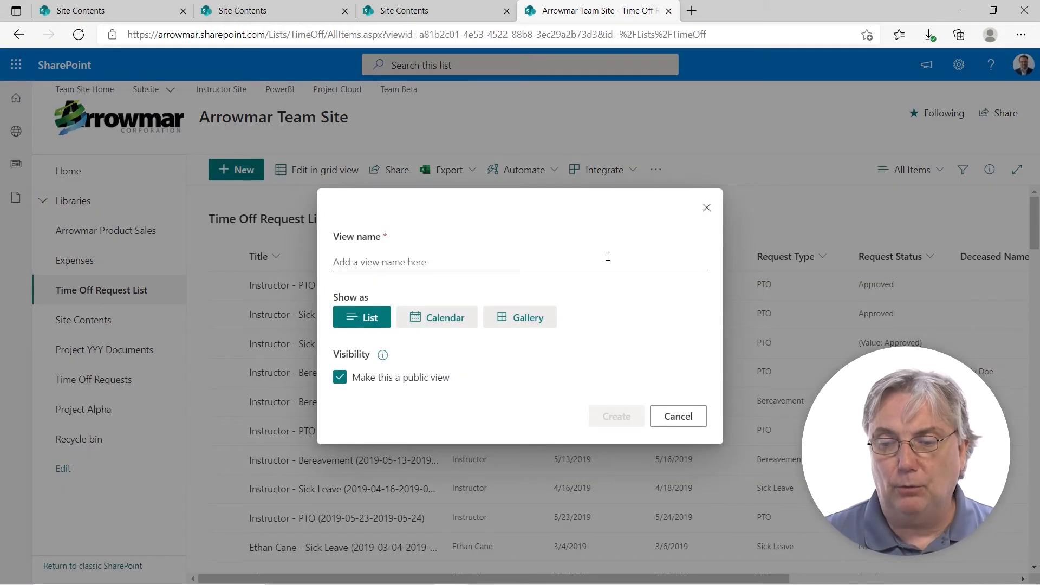
click(519, 261)
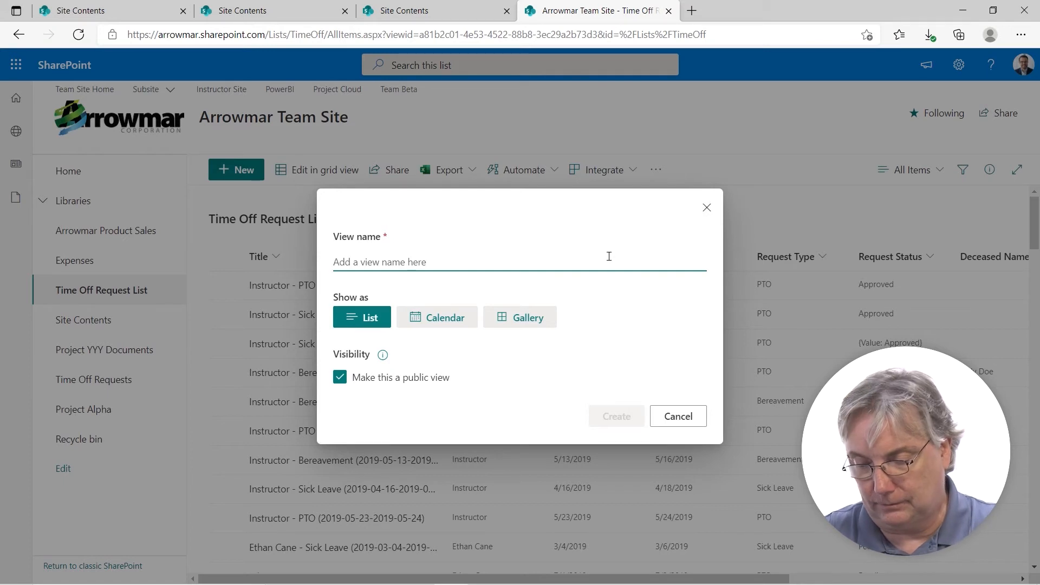
text(Shorter View)
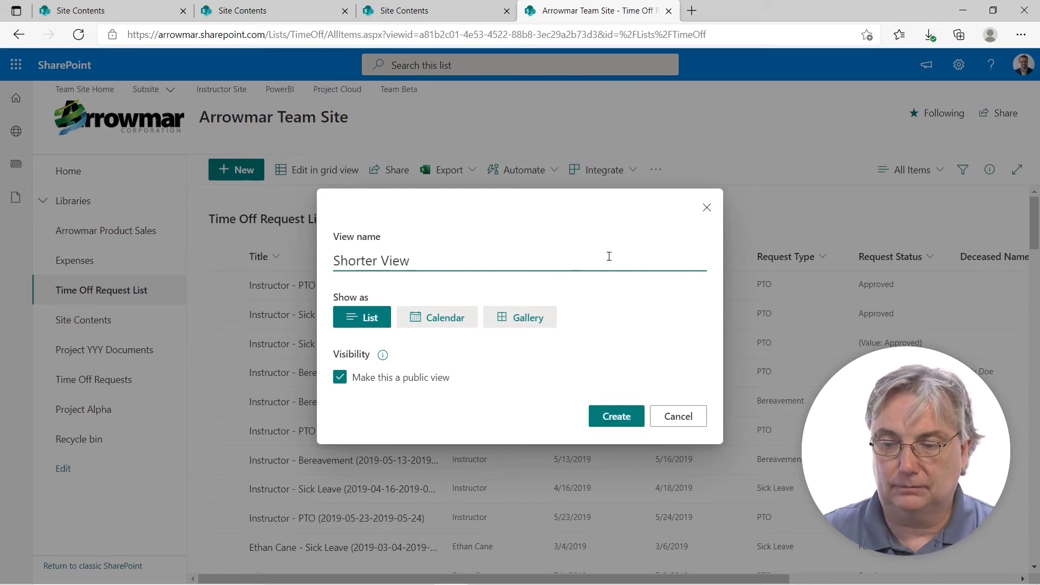
click(616, 416)
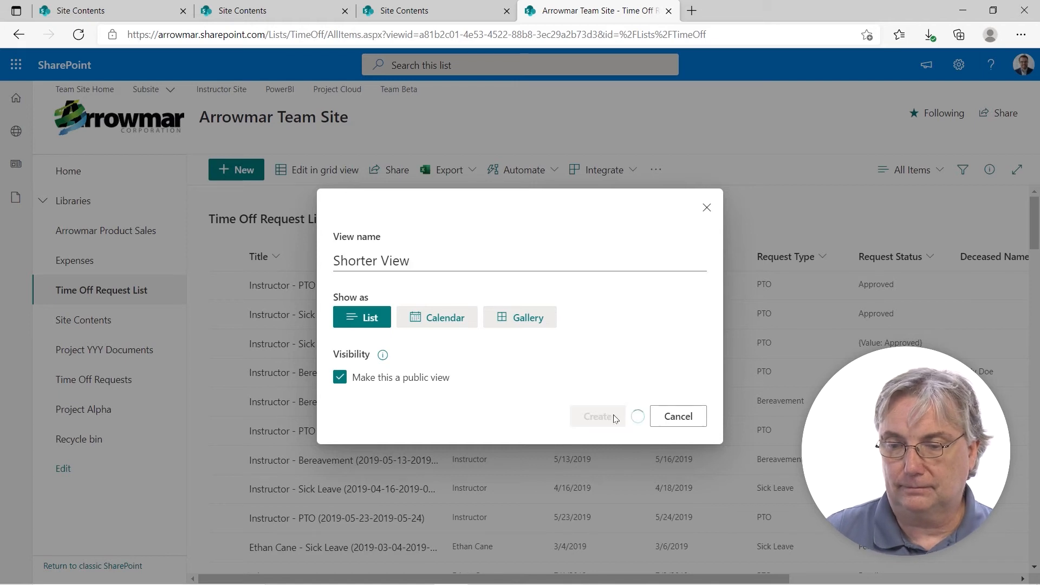
click(596, 416)
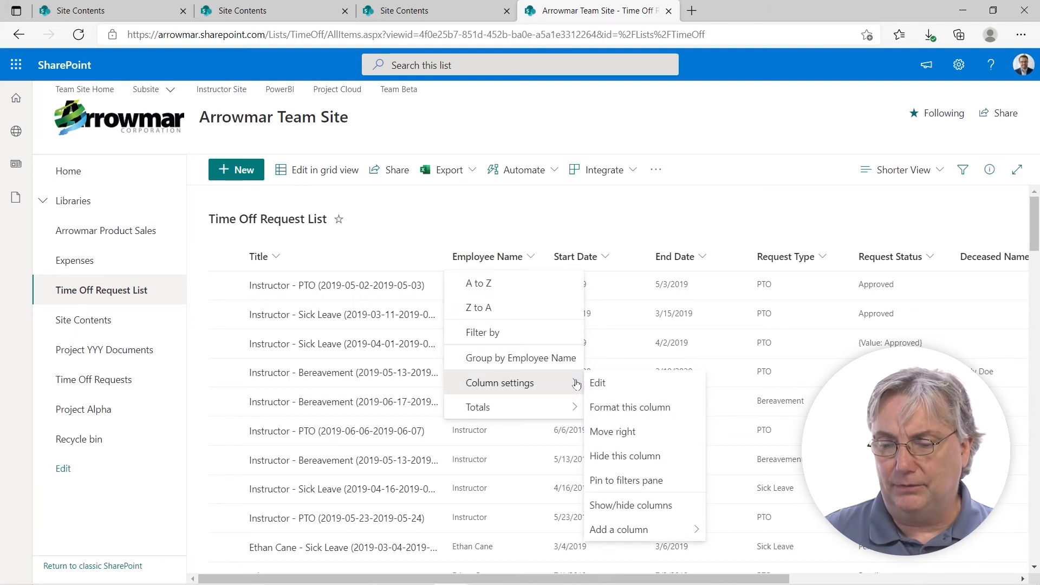
- Hide the Employee Name and Deceased Relation columns via Show/hide columns and apply
click(631, 505)
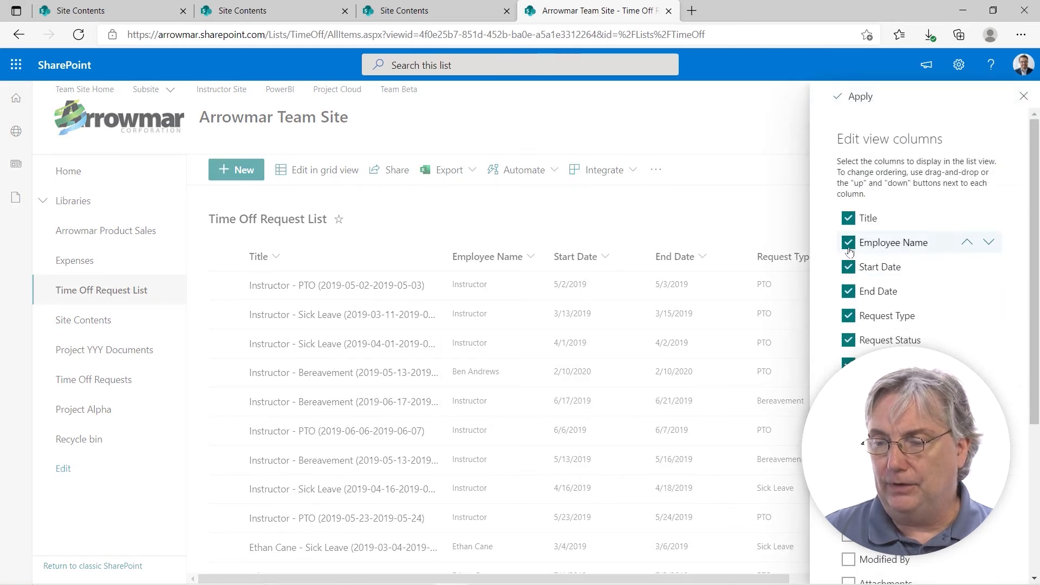
click(849, 242)
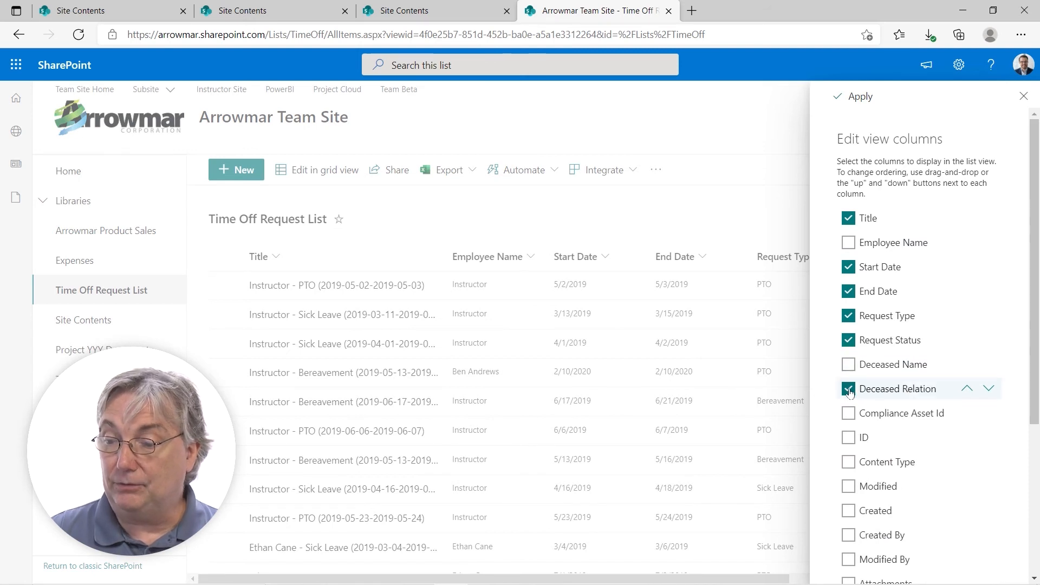
click(850, 388)
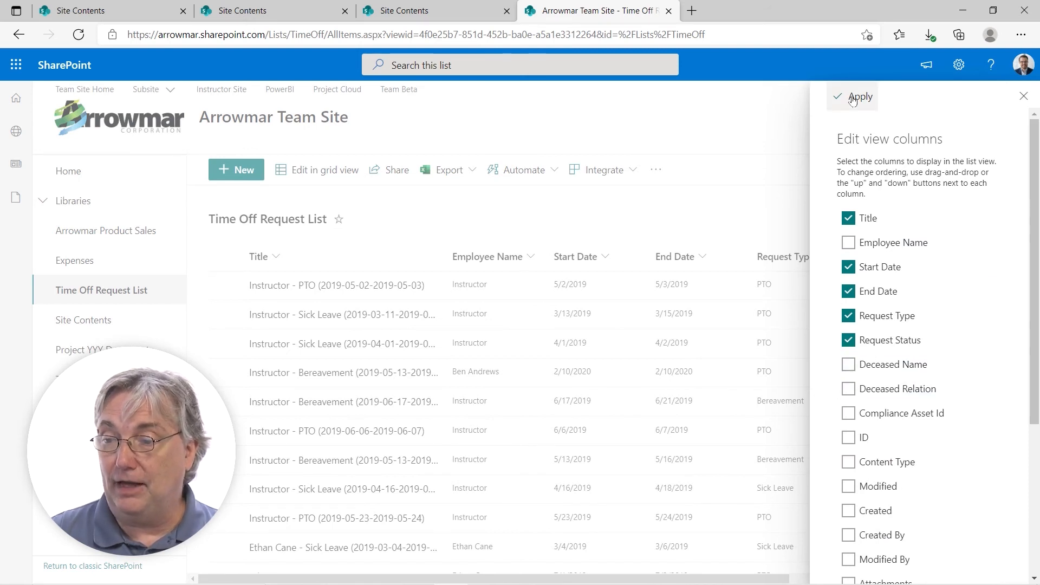
click(859, 96)
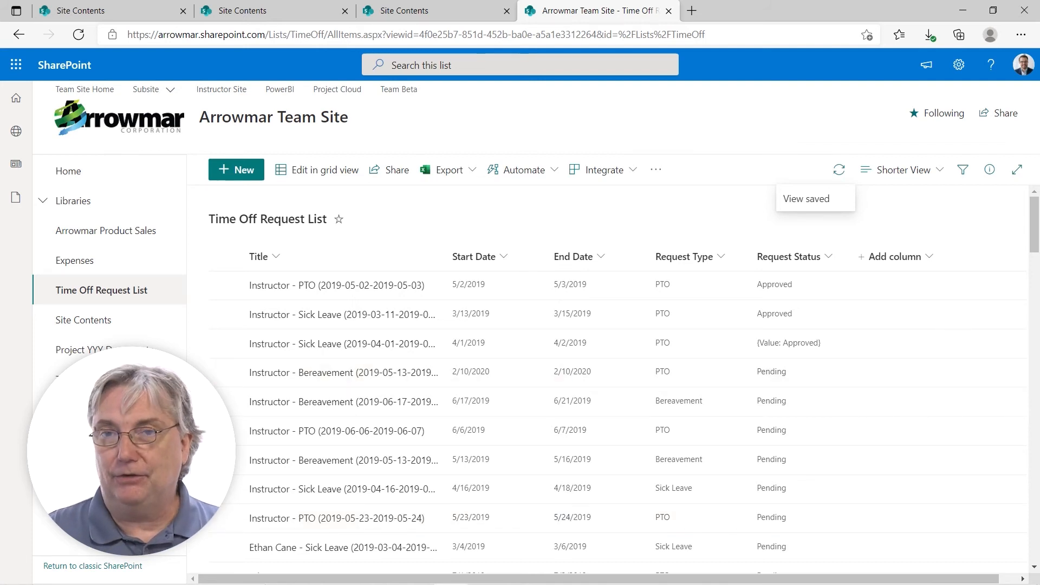
mouse_move(1022, 35)
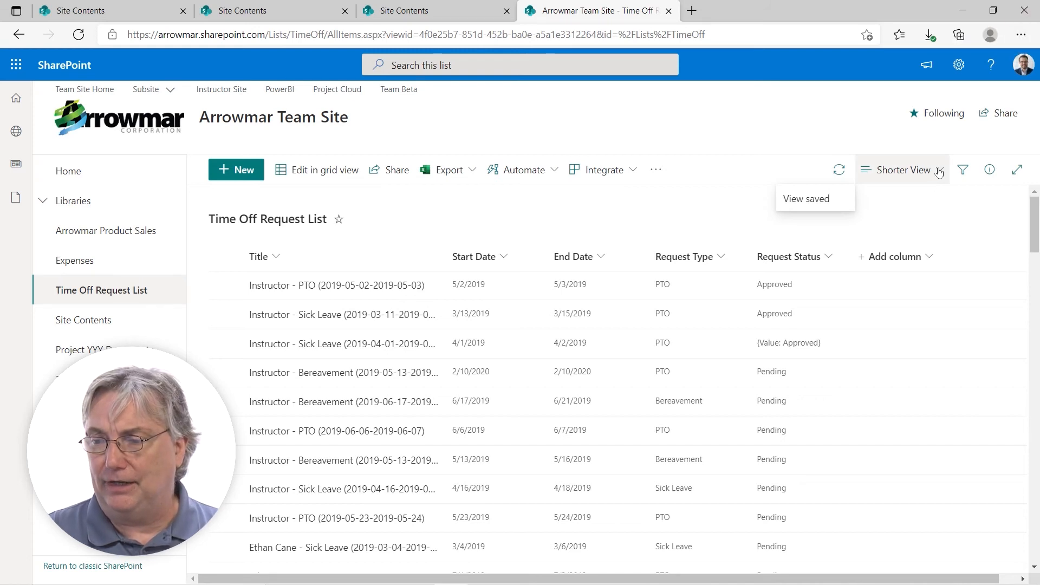
- Save the trimmed view again as 'Shorter View' using Save view as
click(900, 170)
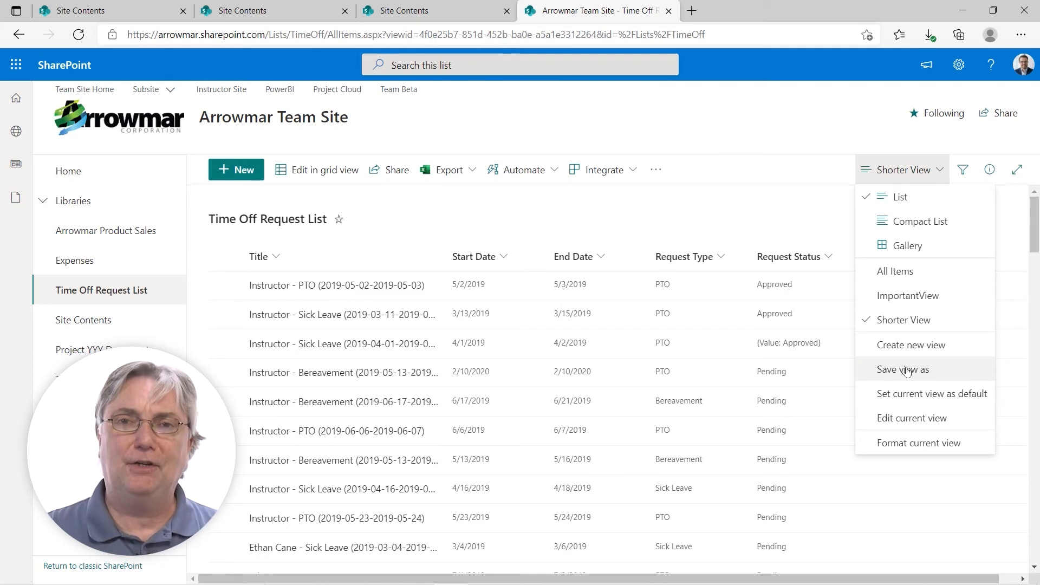
click(904, 370)
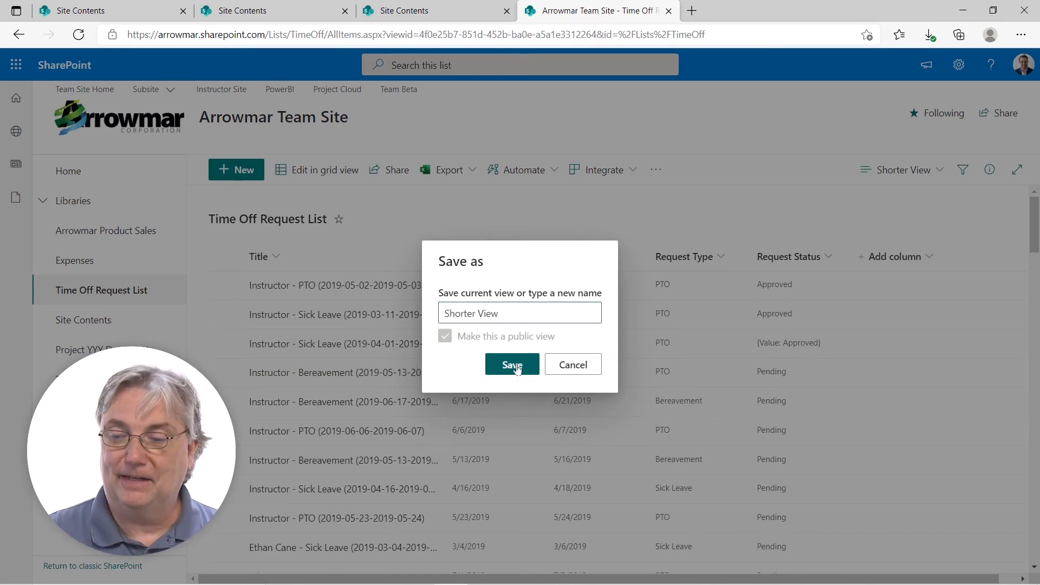
click(511, 364)
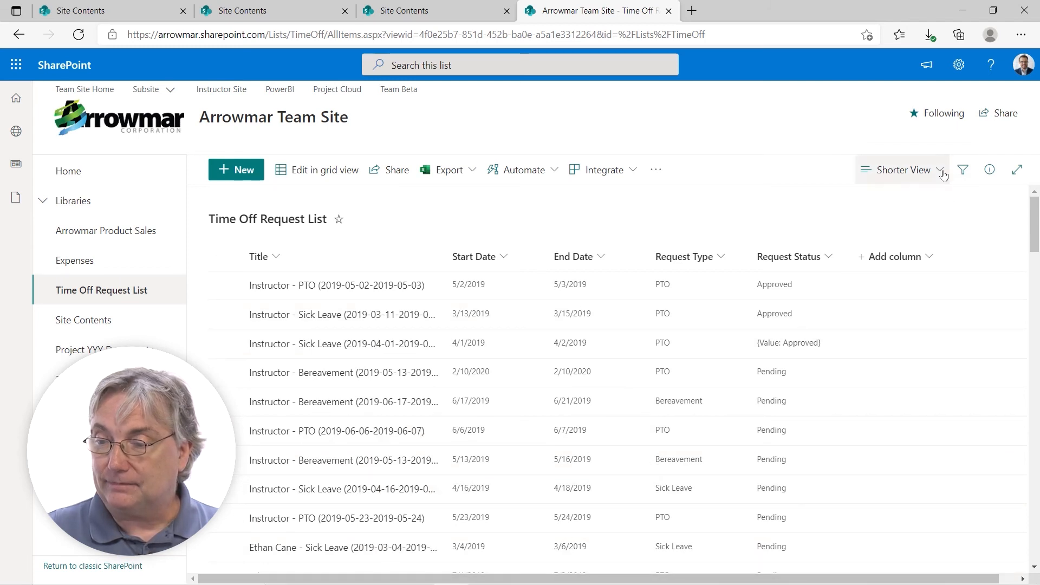
- Switch the list back to the All Items view with every column visible
click(901, 170)
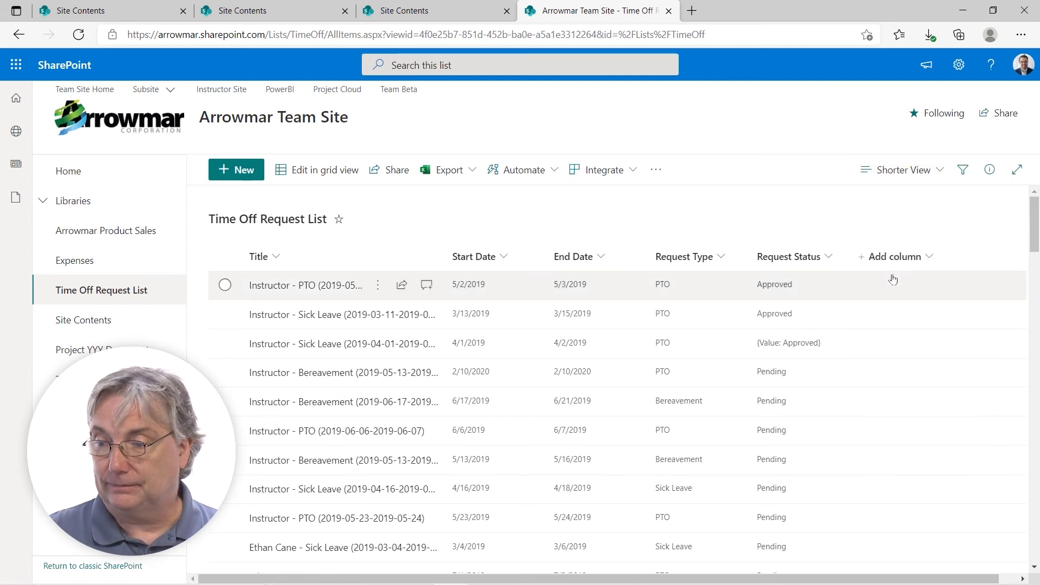
click(901, 169)
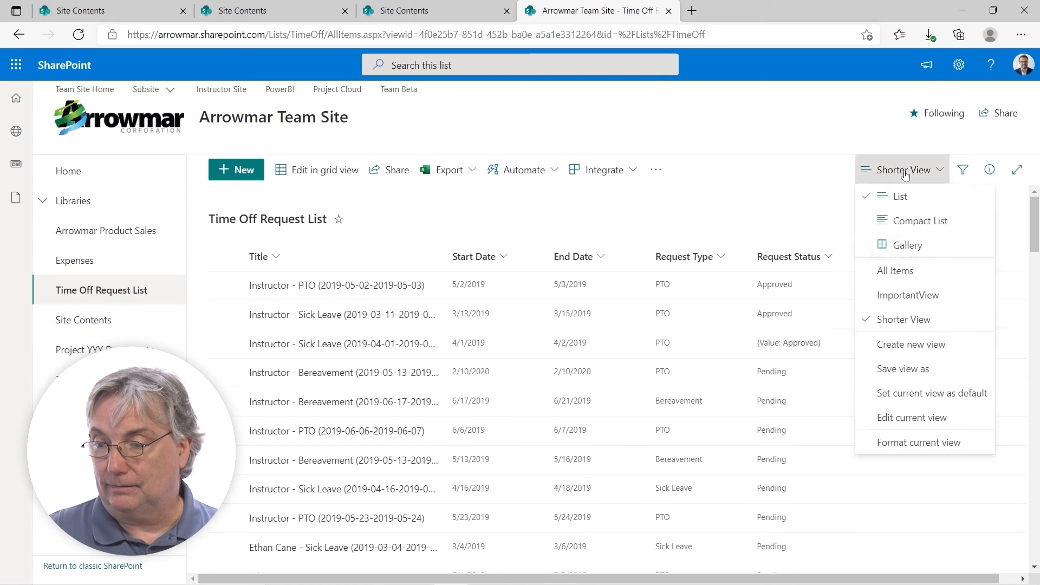
click(896, 271)
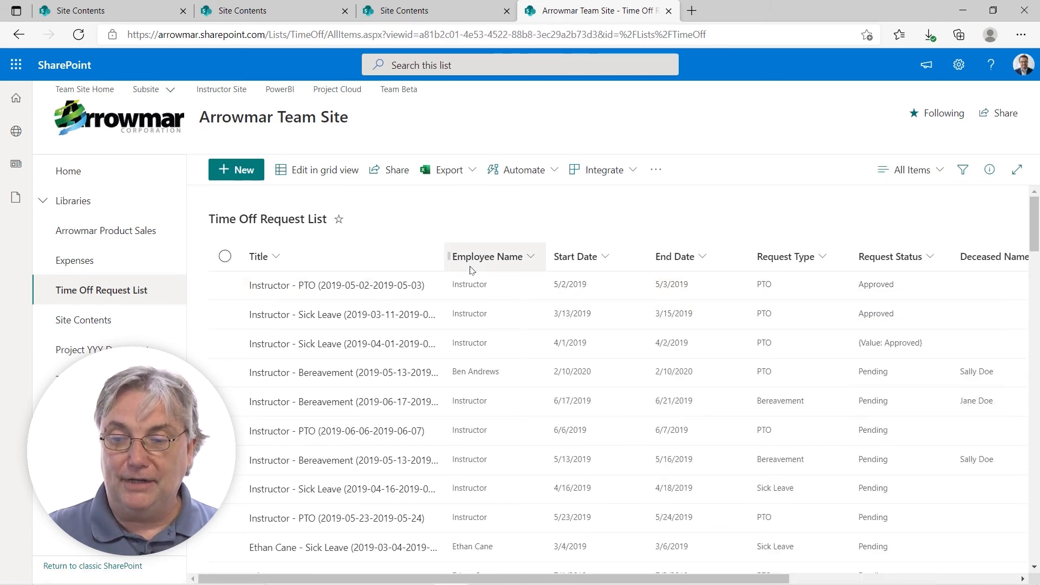
mouse_move(898, 263)
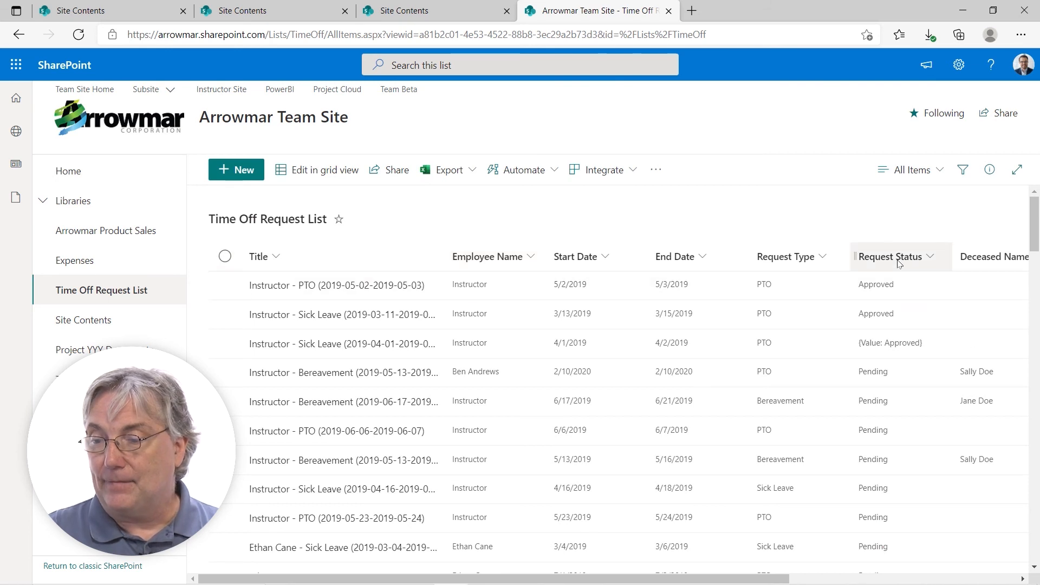